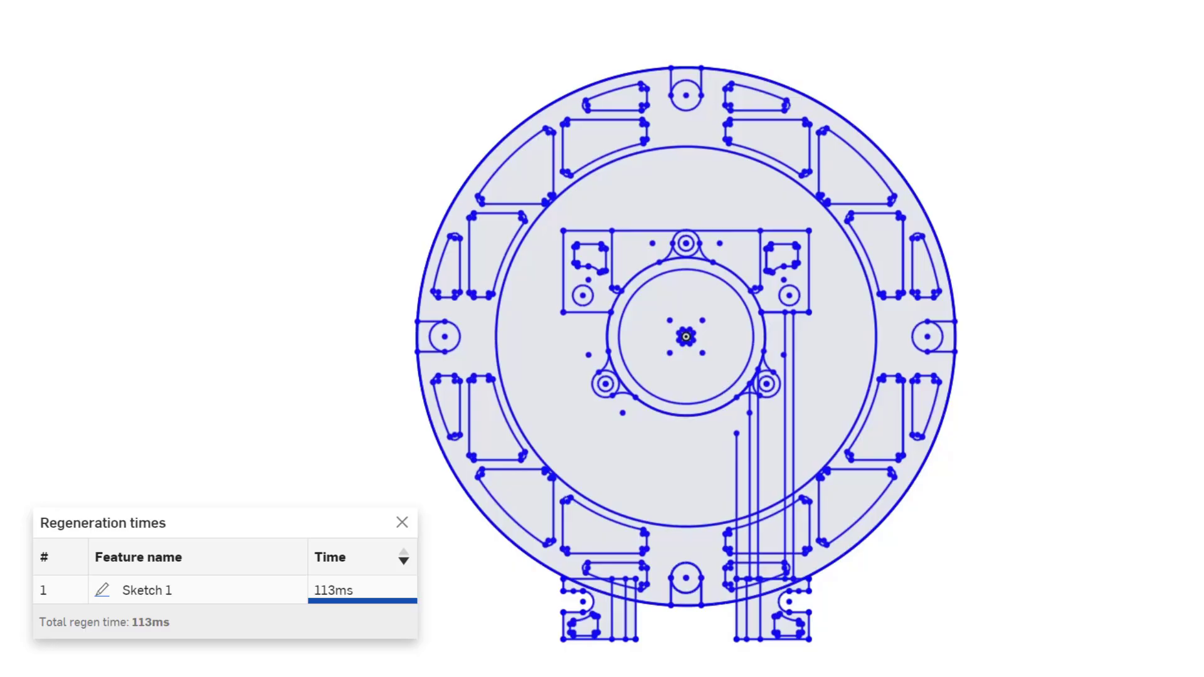
Close Sketch 40's Regeneration times panel and switch to the Casing Part Studio
click(401, 522)
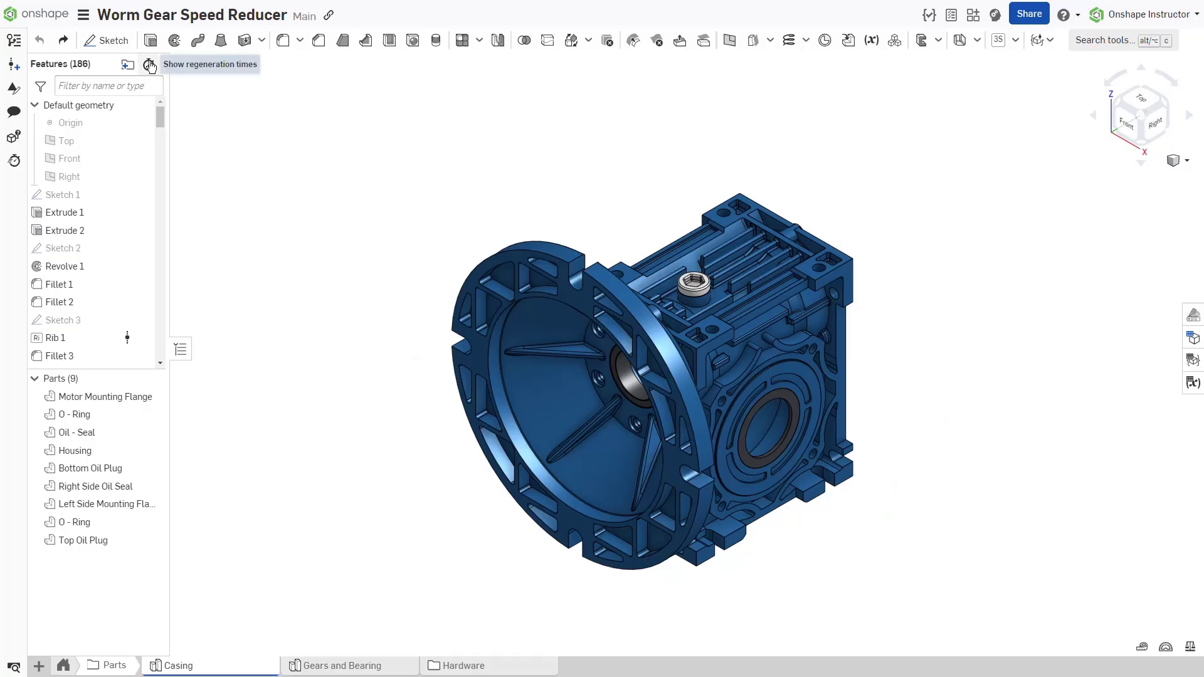
List Casing regeneration times (16.25 s), inspect the Casing redesign circular pattern, then open Gears and Bearing
click(151, 65)
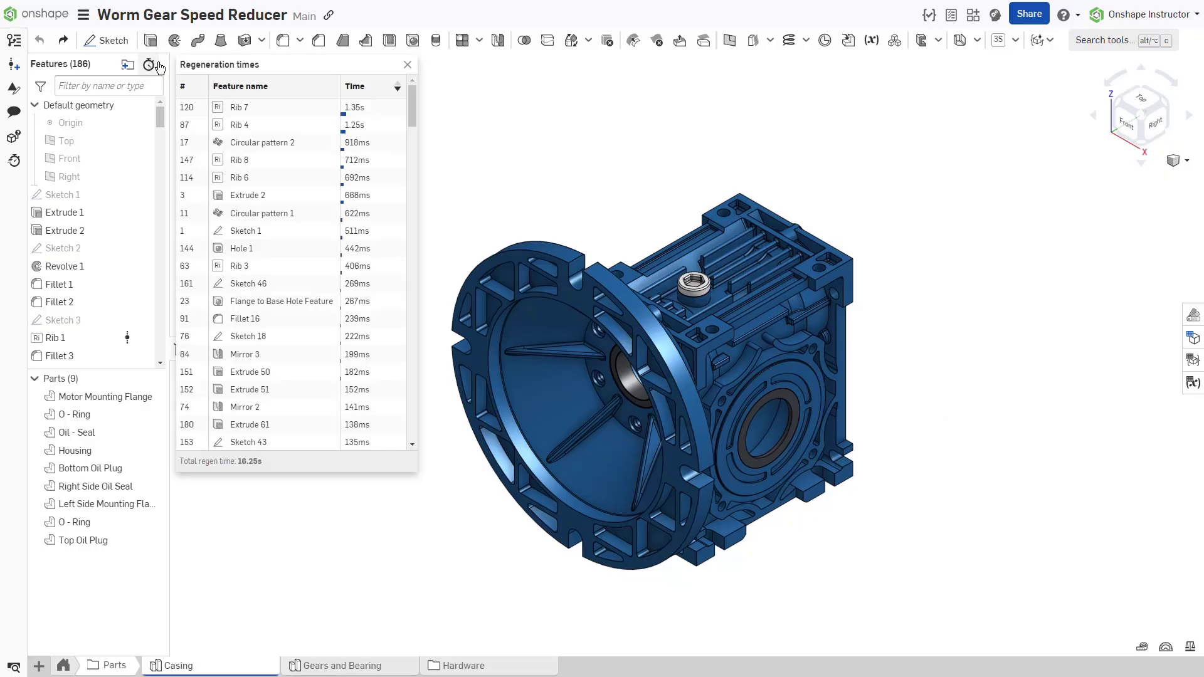
click(336, 665)
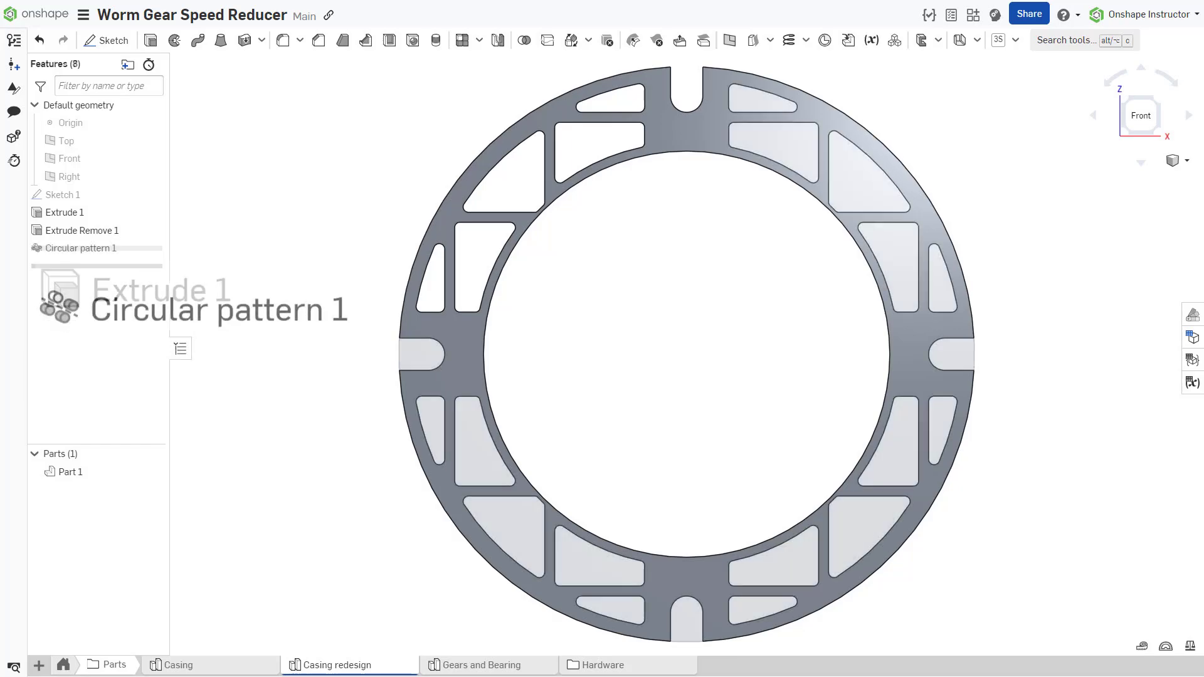
click(70, 471)
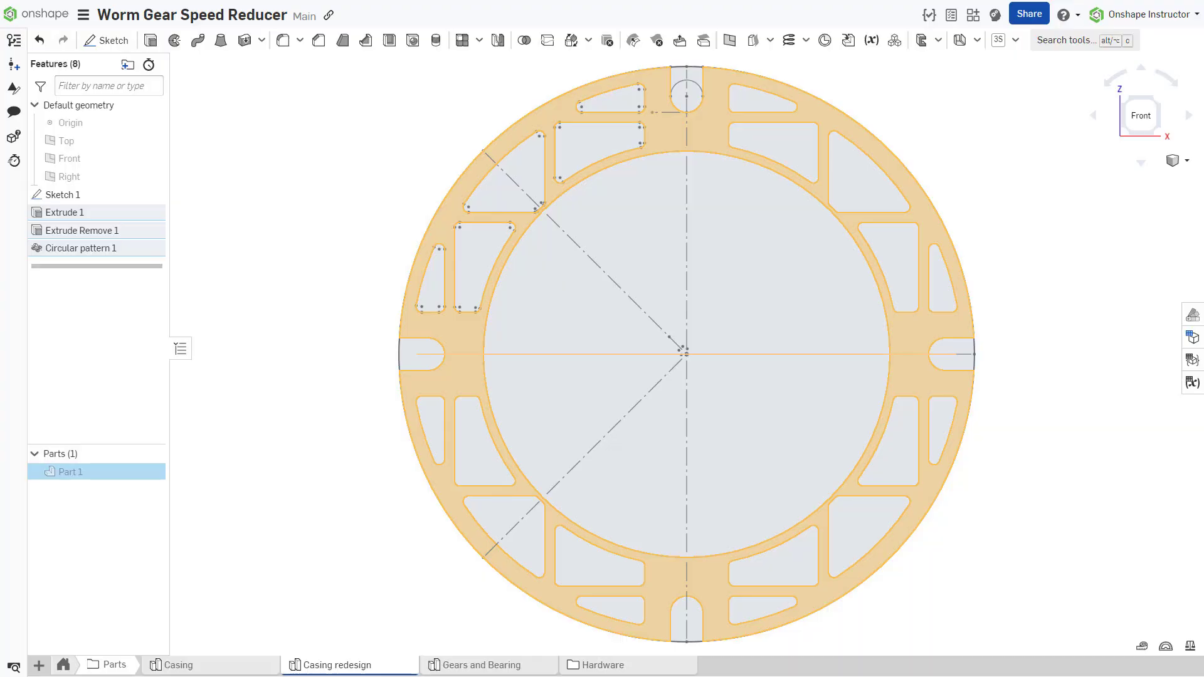
click(482, 665)
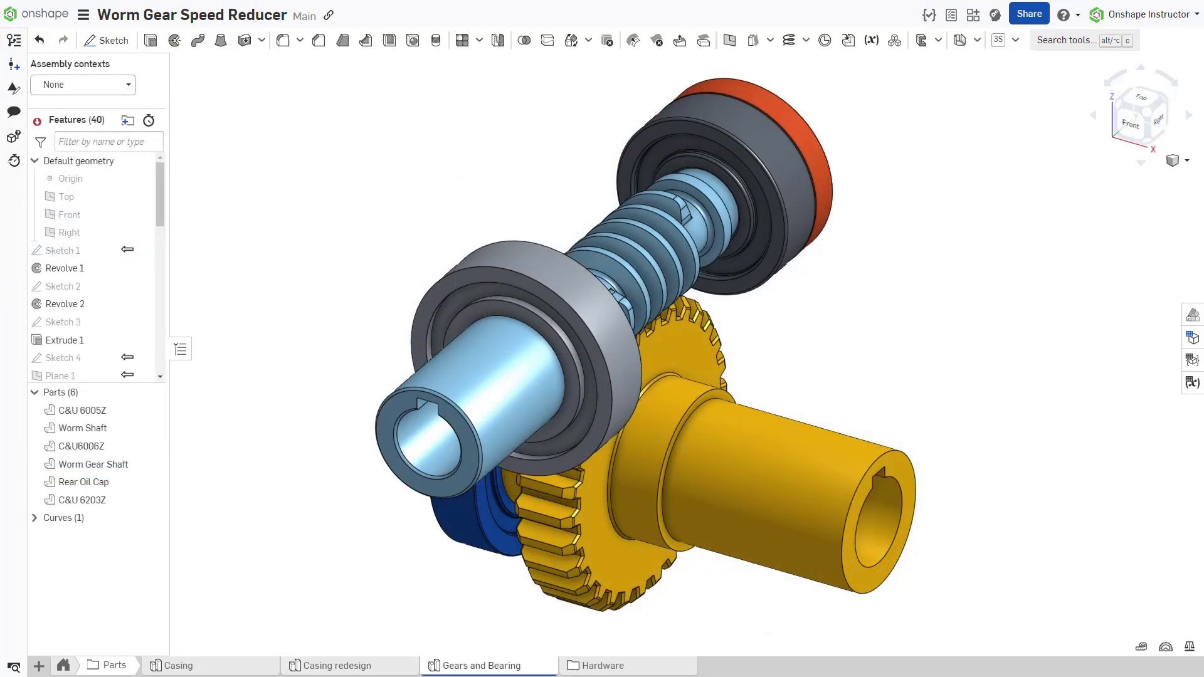
Scroll the Casing feature list and open Sketch 40 for editing
scroll(up, 3)
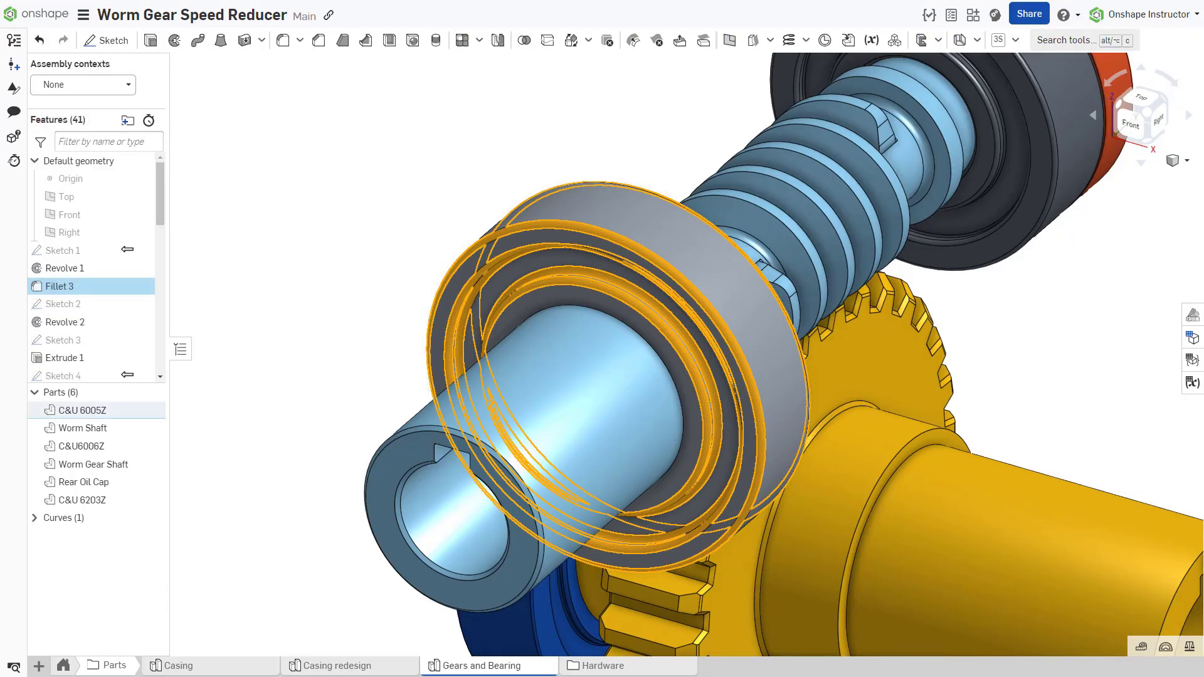
double_click(62, 250)
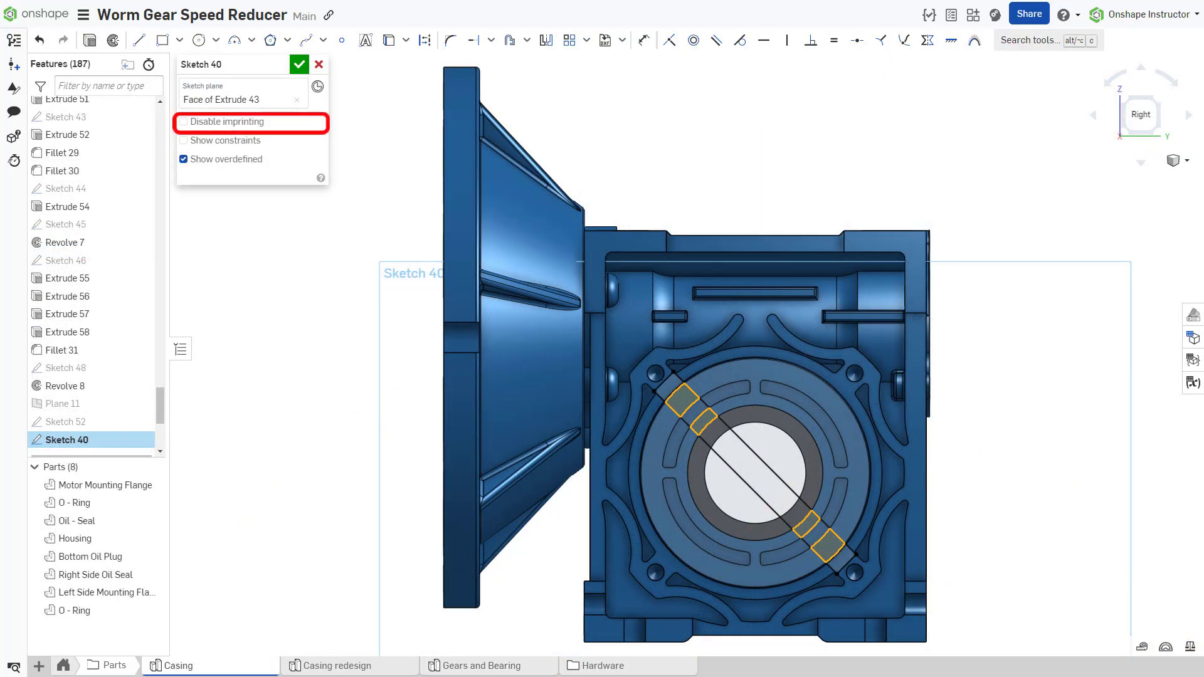
click(183, 121)
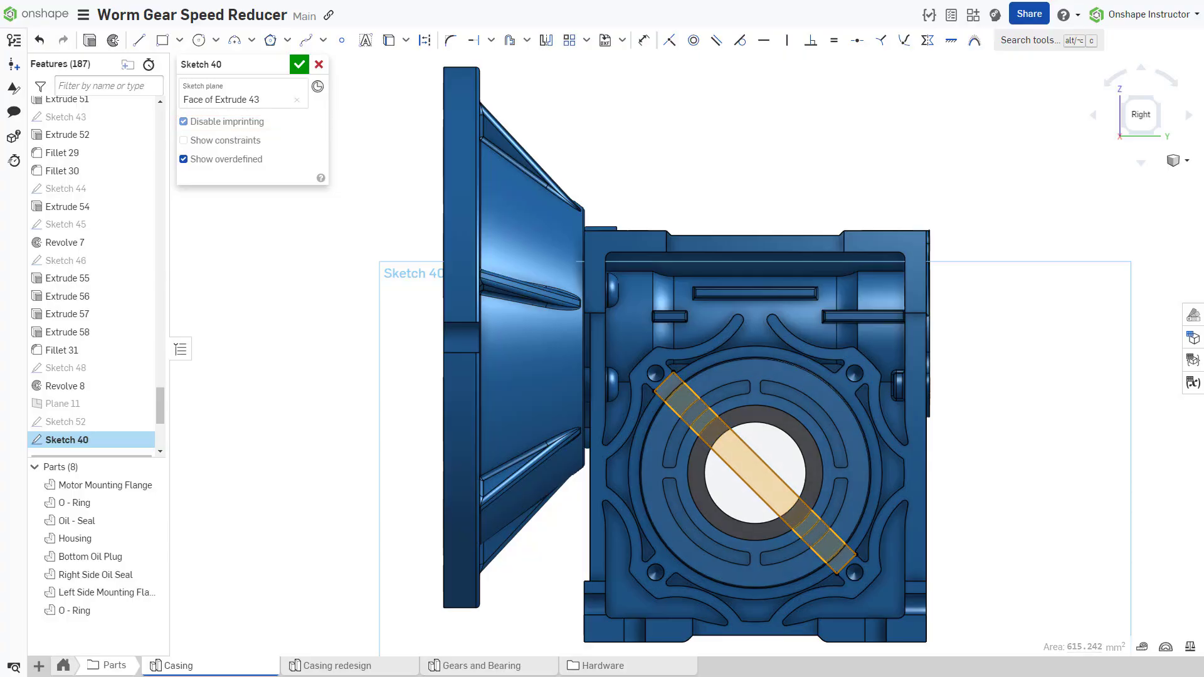
click(183, 121)
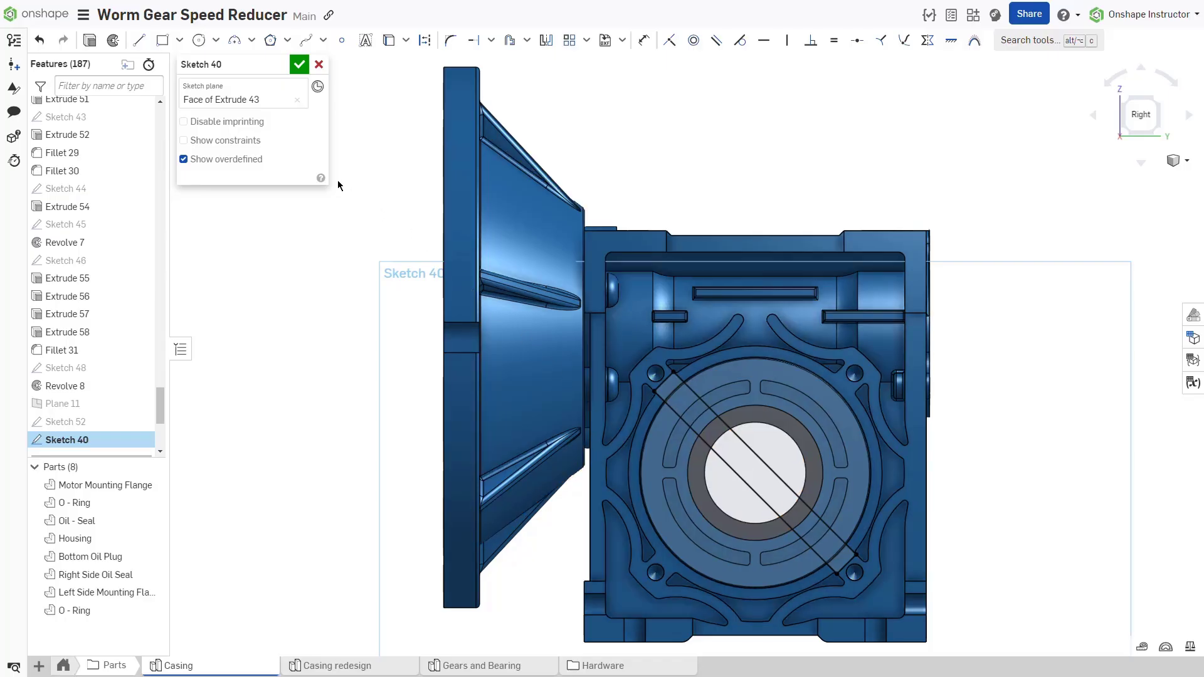
Turn on Disable imprinting for Sketch 40 so the slot stays one region
click(184, 121)
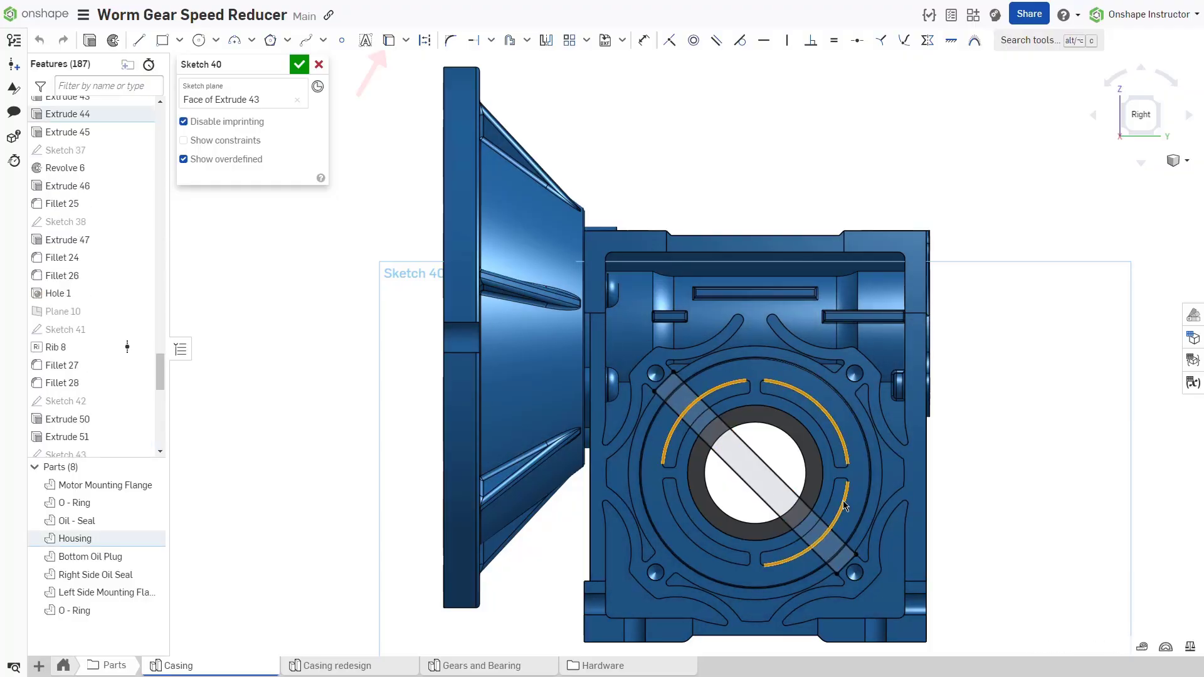
mouse_move(404, 104)
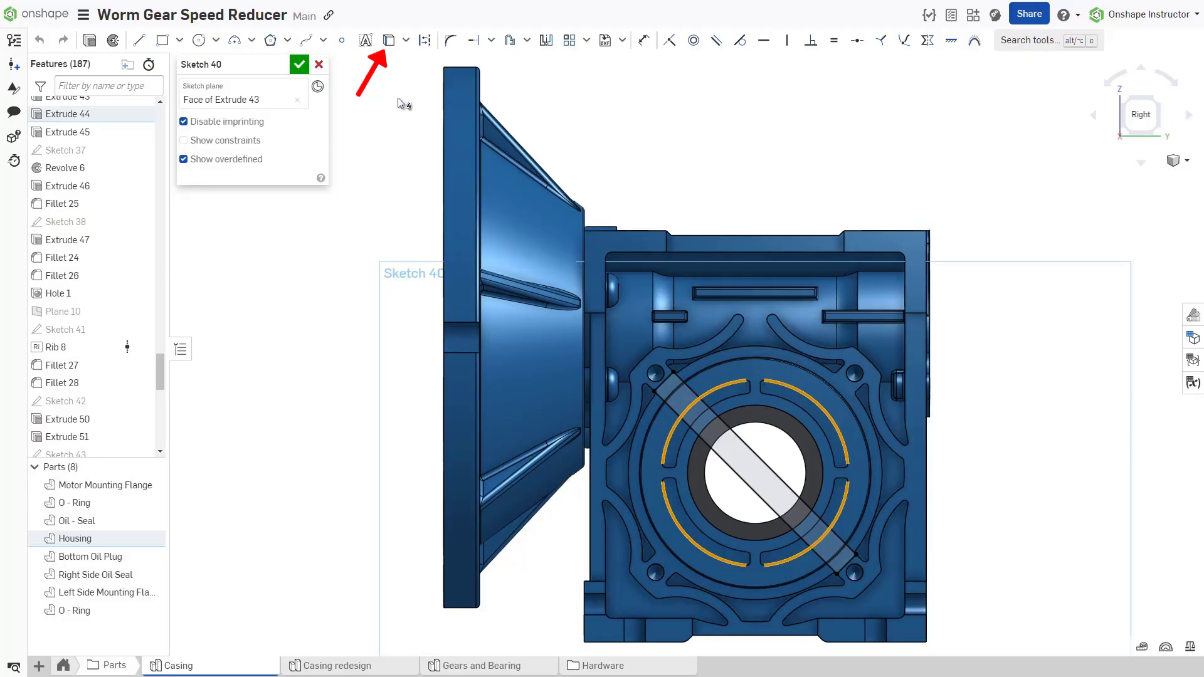